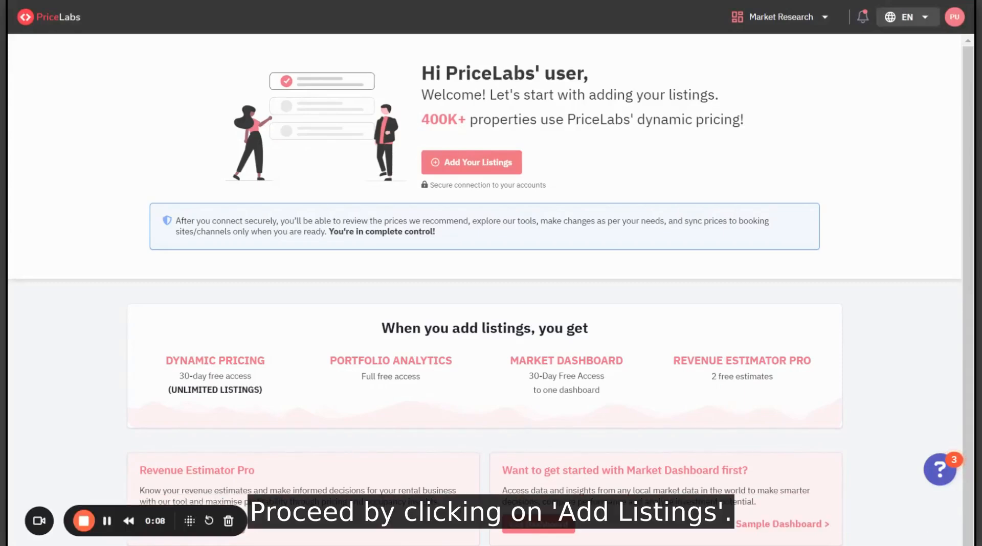
Start adding listings and scroll the PMS provider list down to Avantio through Betterhotel.
click(471, 162)
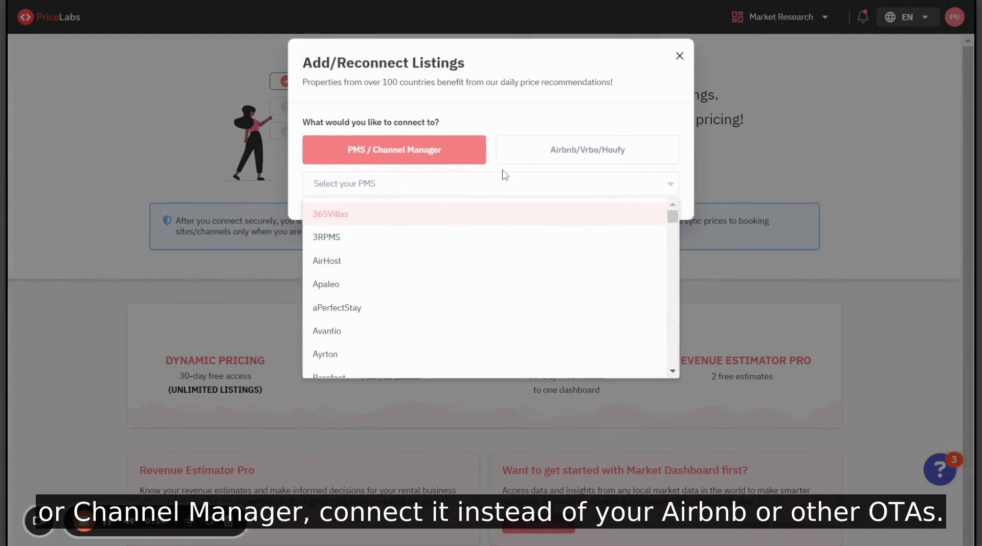
mouse_move(490, 174)
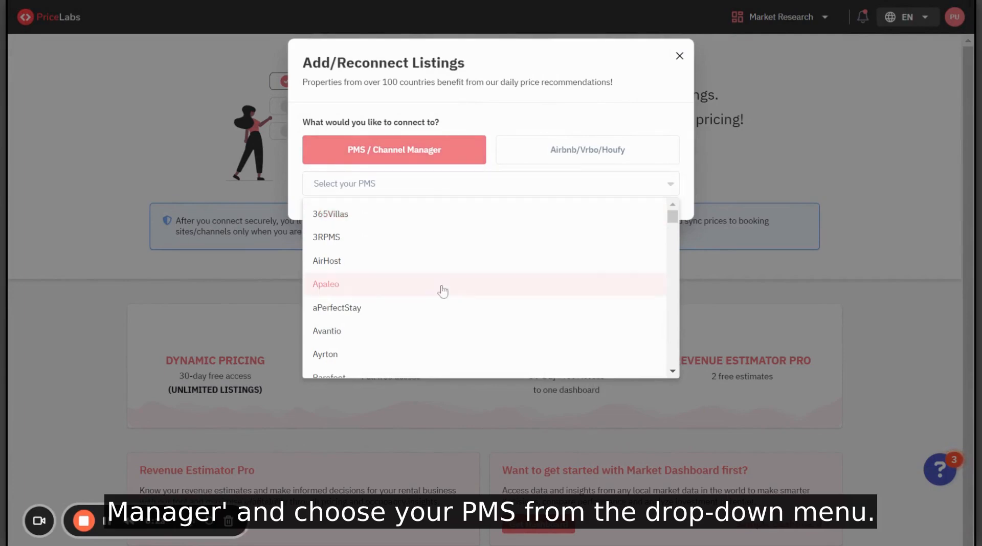
scroll(down, 3)
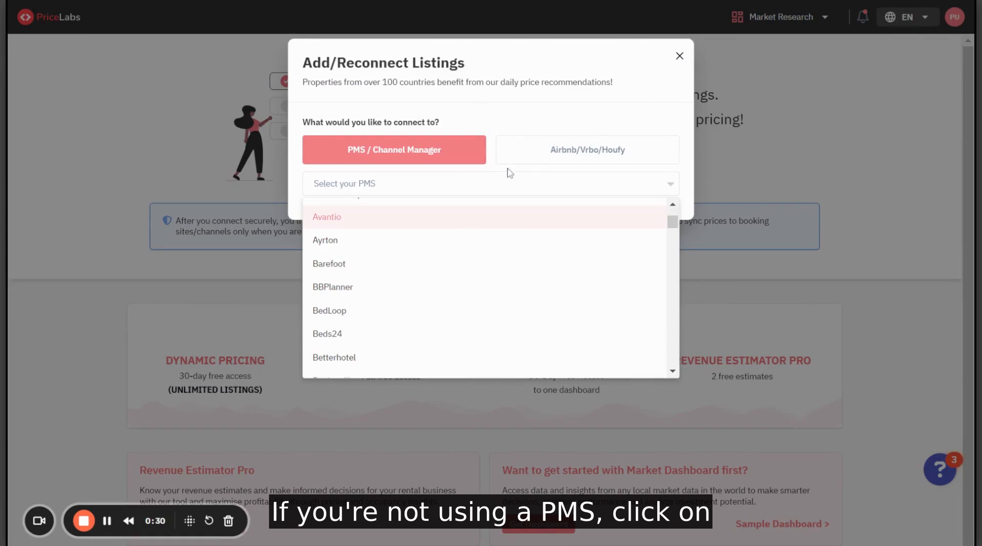
Switch to the Airbnb/Vrbo/Houfy connection type and select VRBO as the OTA.
click(586, 150)
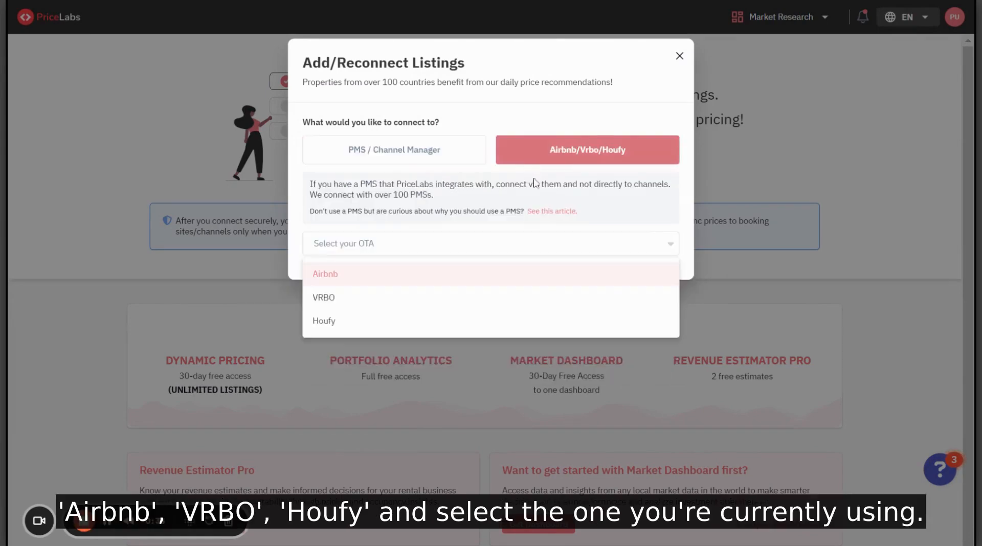
mouse_move(527, 277)
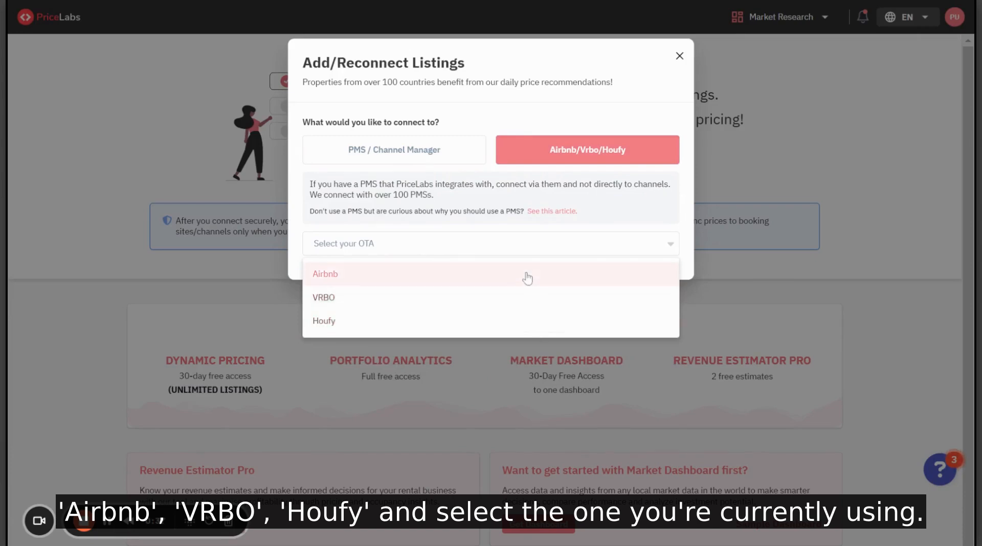
click(325, 274)
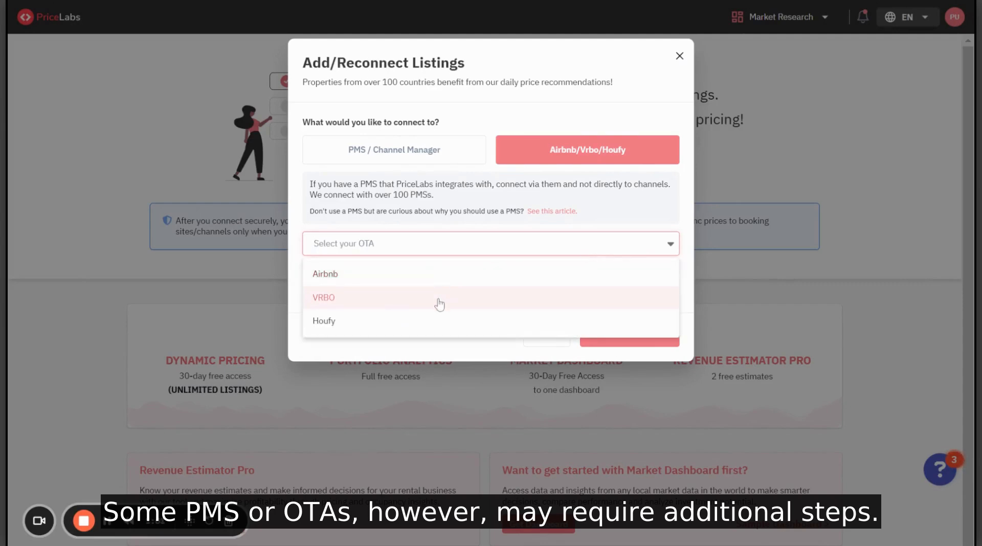
click(324, 298)
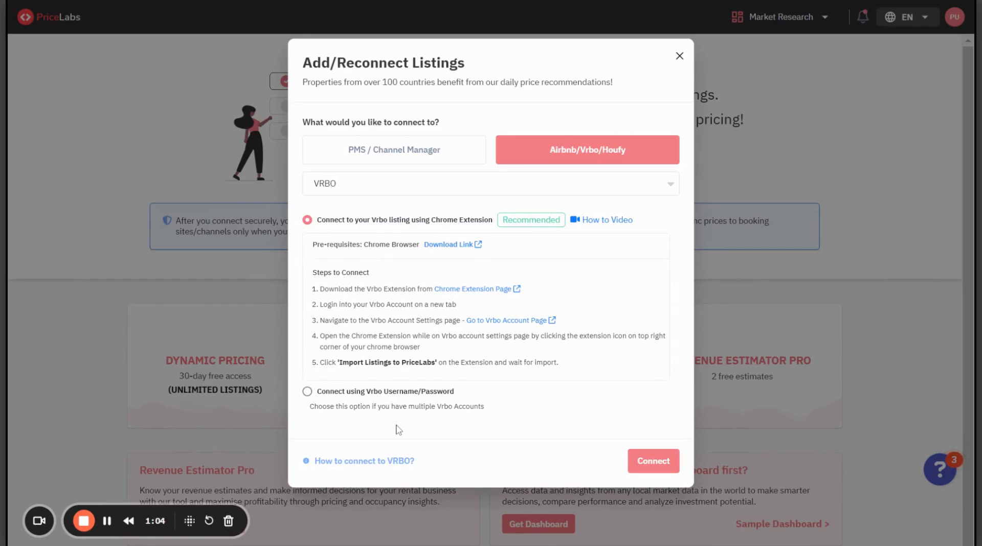